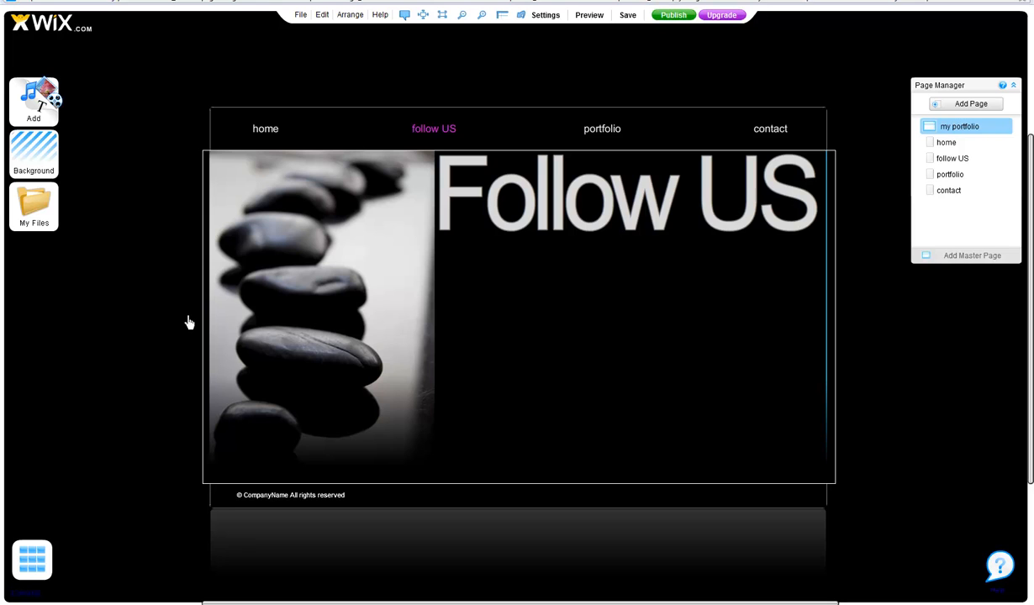
{"action": "mouse_move", "coordinate": [647, 326]}
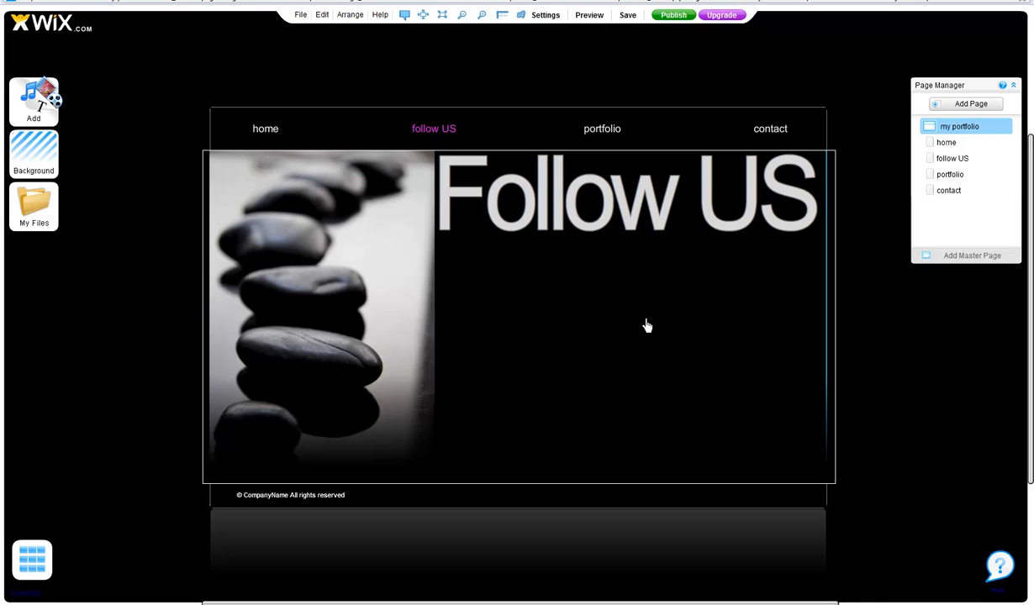
{"action": "mouse_move", "coordinate": [674, 279]}
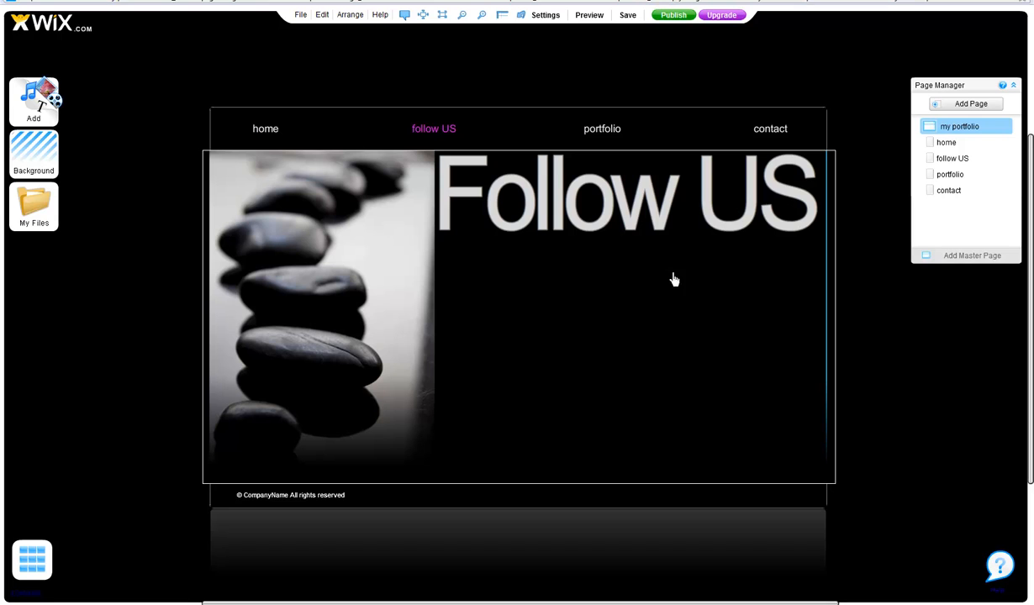
{"action": "mouse_move", "coordinate": [639, 253]}
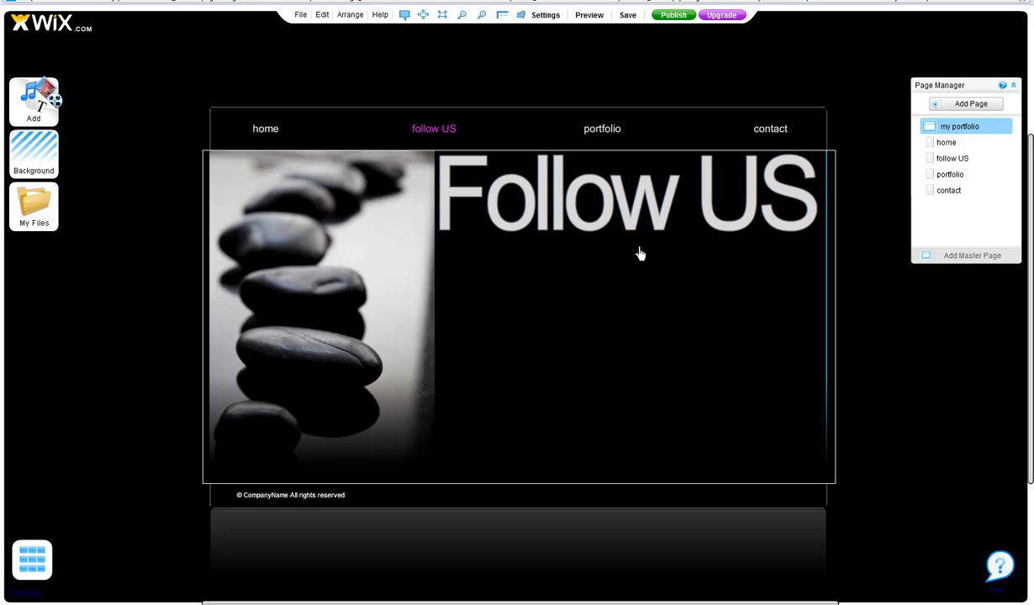
{"action": "mouse_move", "coordinate": [620, 304]}
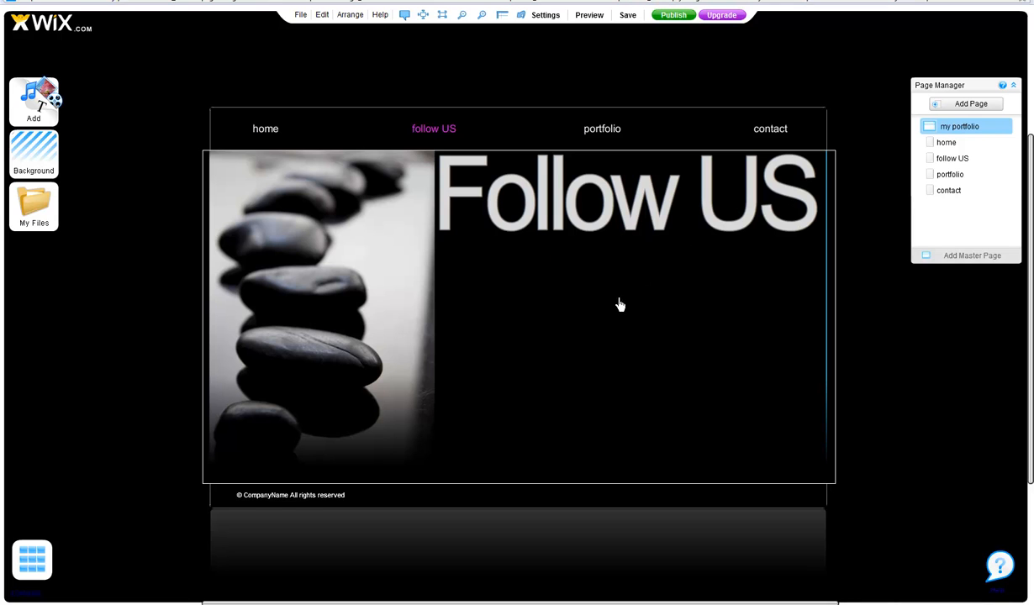
{"action": "mouse_move", "coordinate": [622, 323]}
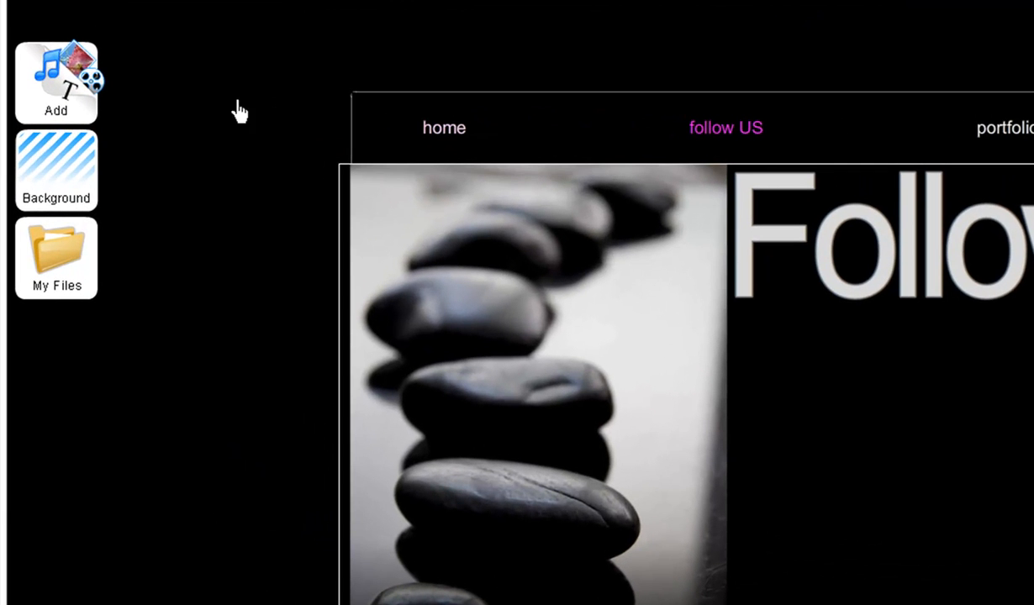
Add the RSS slideshow widget from the Widgets > RSS catalogue to the Follow US page.
{"action": "left_click", "coordinate": [55, 82]}
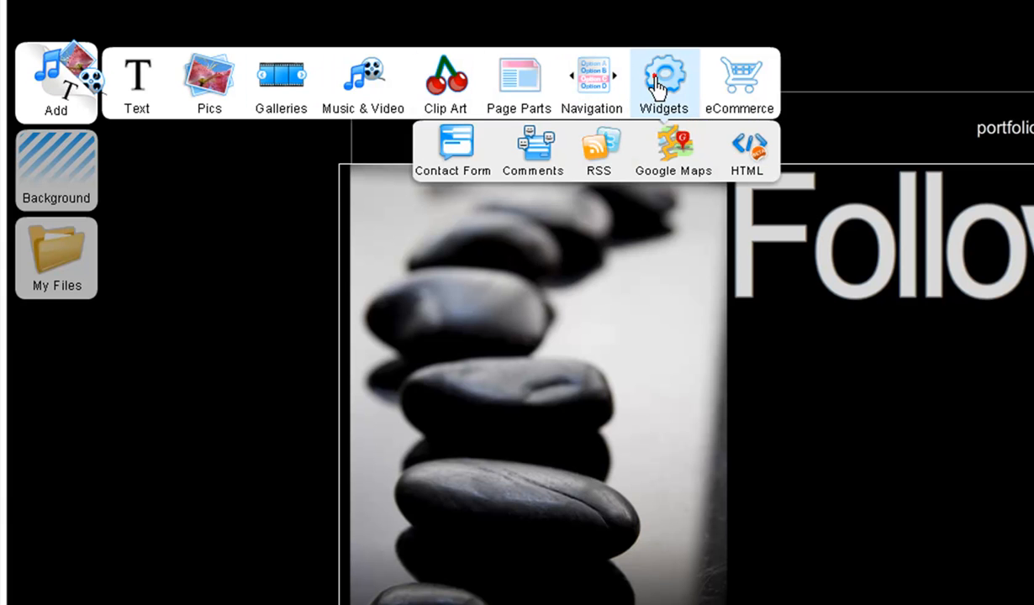
{"action": "mouse_move", "coordinate": [598, 143]}
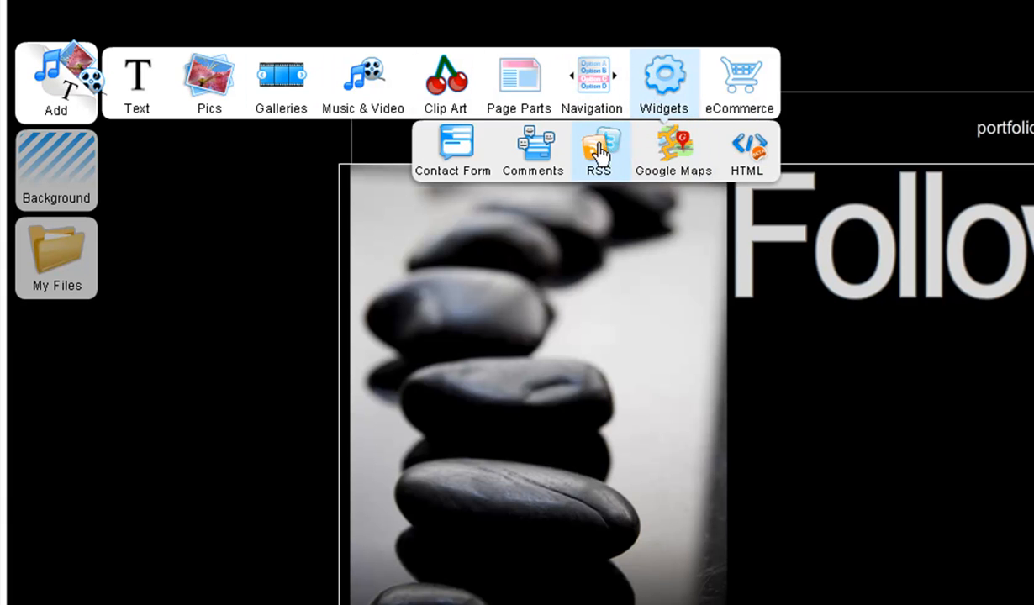
{"action": "left_click", "coordinate": [598, 143]}
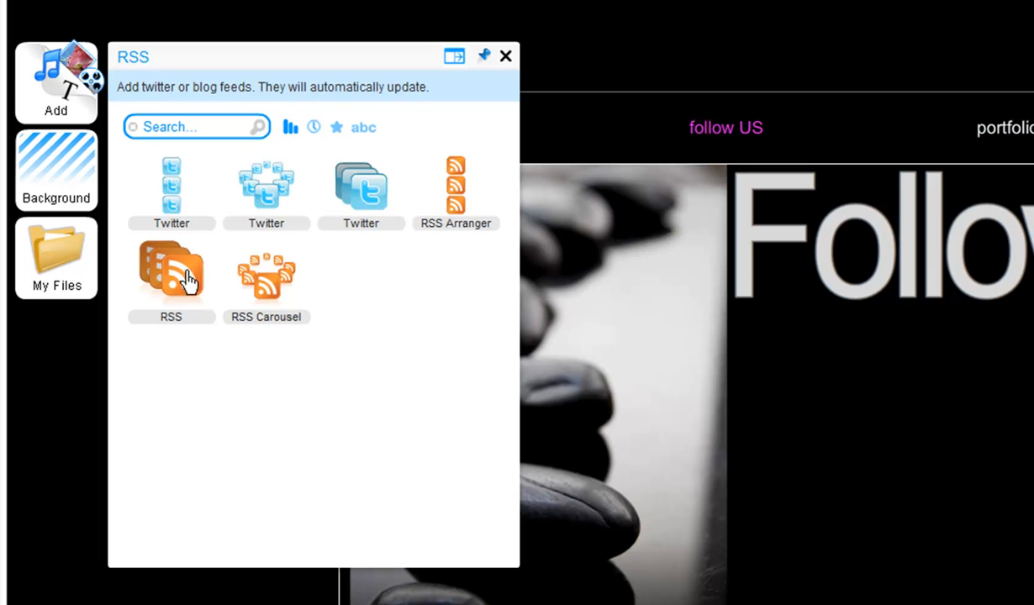
{"action": "left_click", "coordinate": [171, 269]}
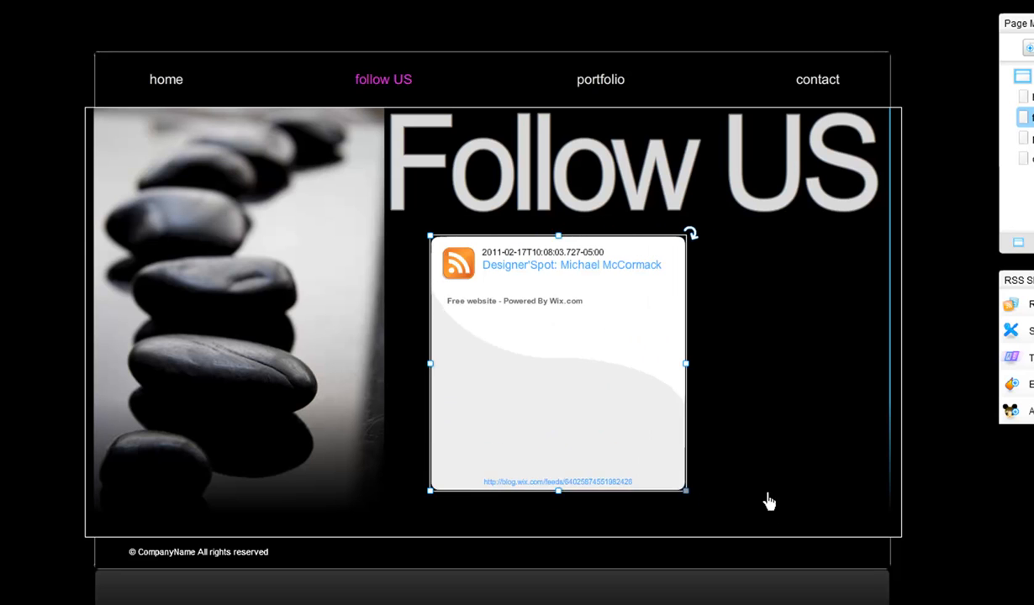
Enlarge the RSS slideshow by dragging its corner, then open its feed settings.
{"action": "left_click_drag", "start_coordinate": [686, 364], "coordinate": [798, 375]}
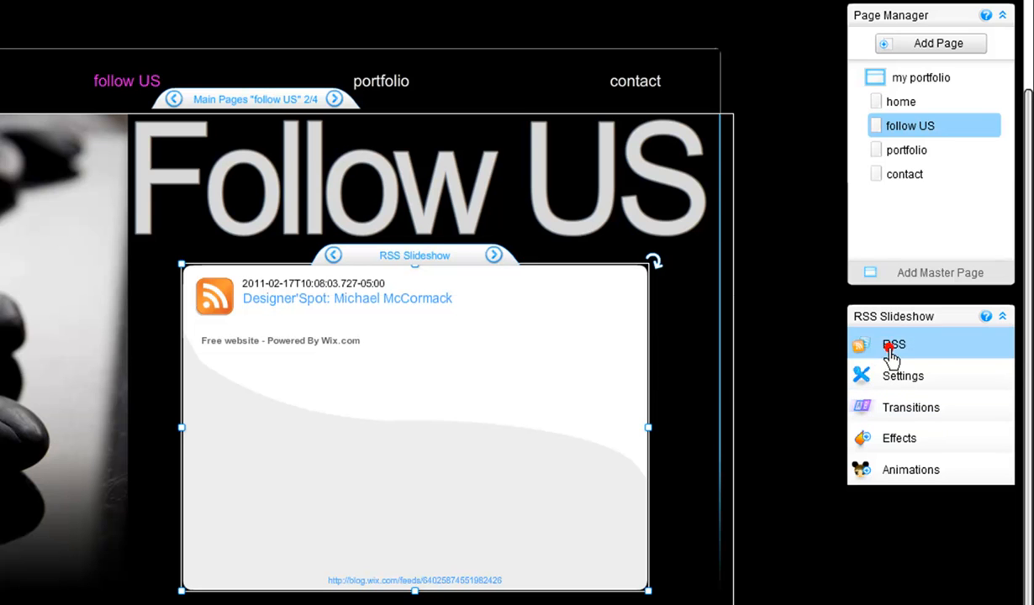
{"action": "left_click", "coordinate": [893, 345]}
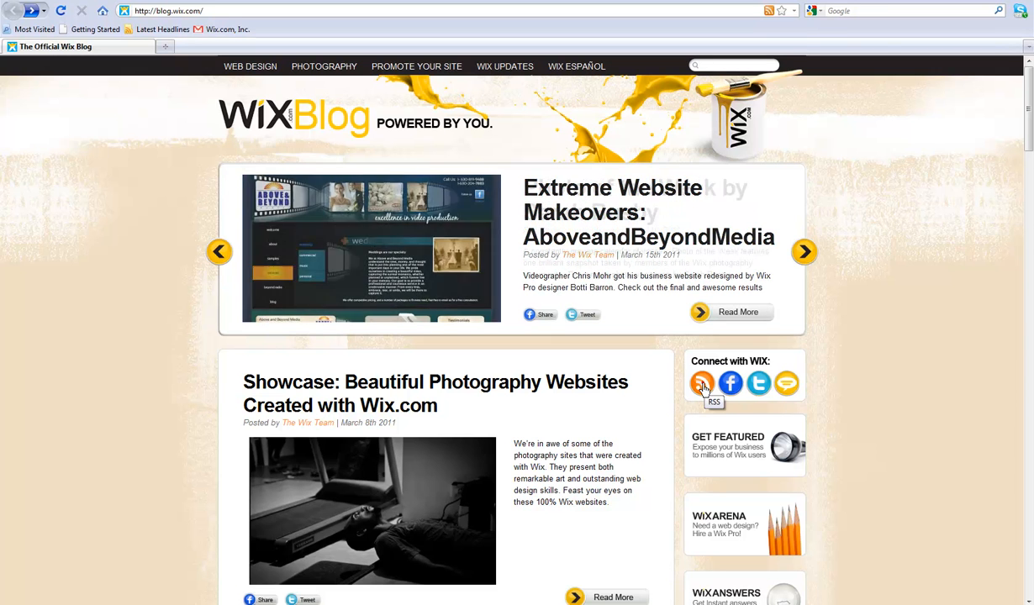
Open the Wix Blog's FeedBurner RSS page and view its feed XML.
{"action": "left_click", "coordinate": [703, 383]}
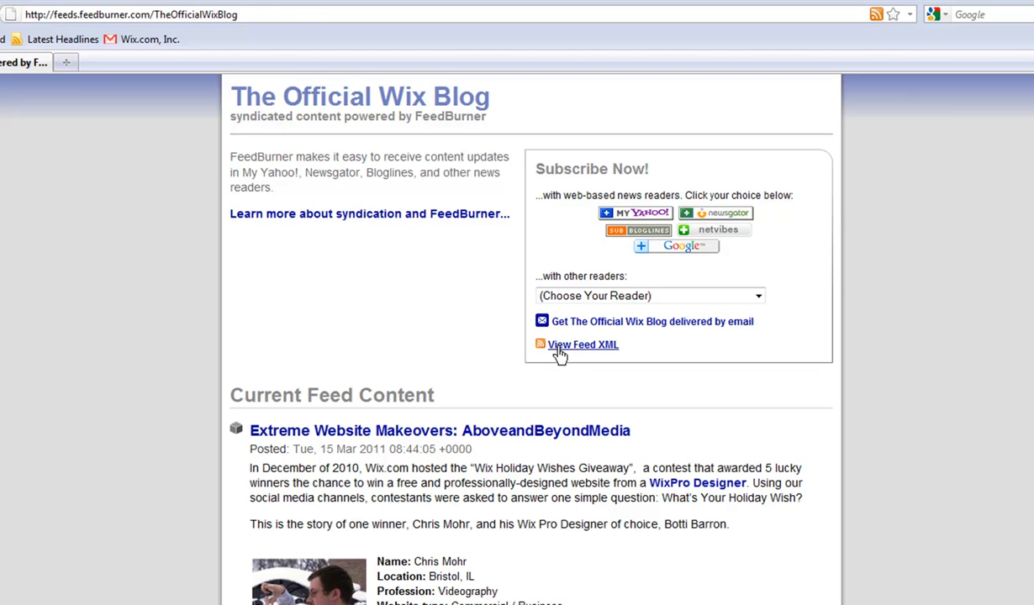
{"action": "left_click", "coordinate": [582, 344]}
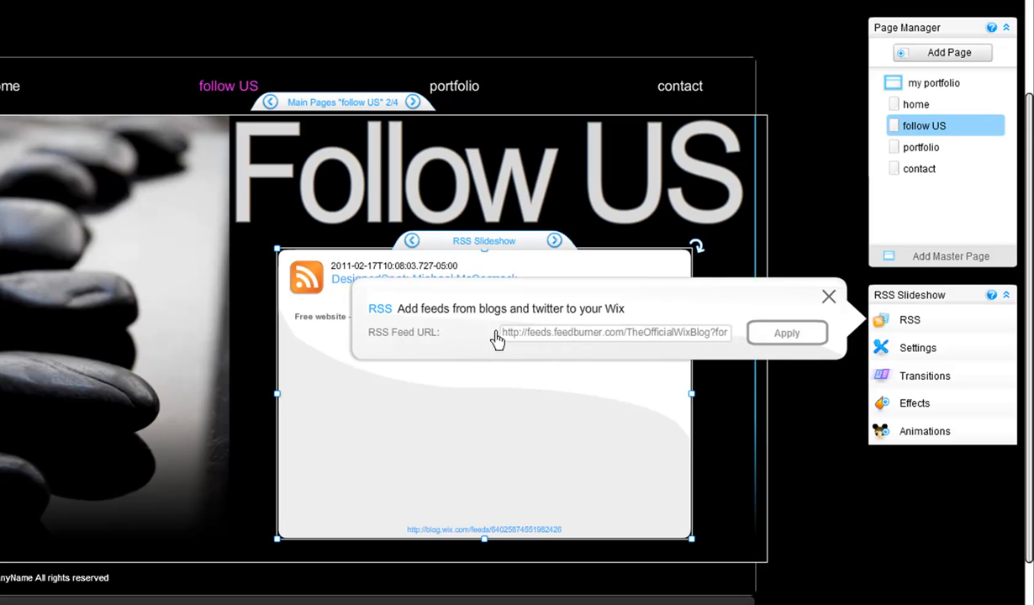
Apply the pasted FeedBurner Official Wix Blog feed URL to the slideshow.
{"action": "left_click", "coordinate": [828, 295]}
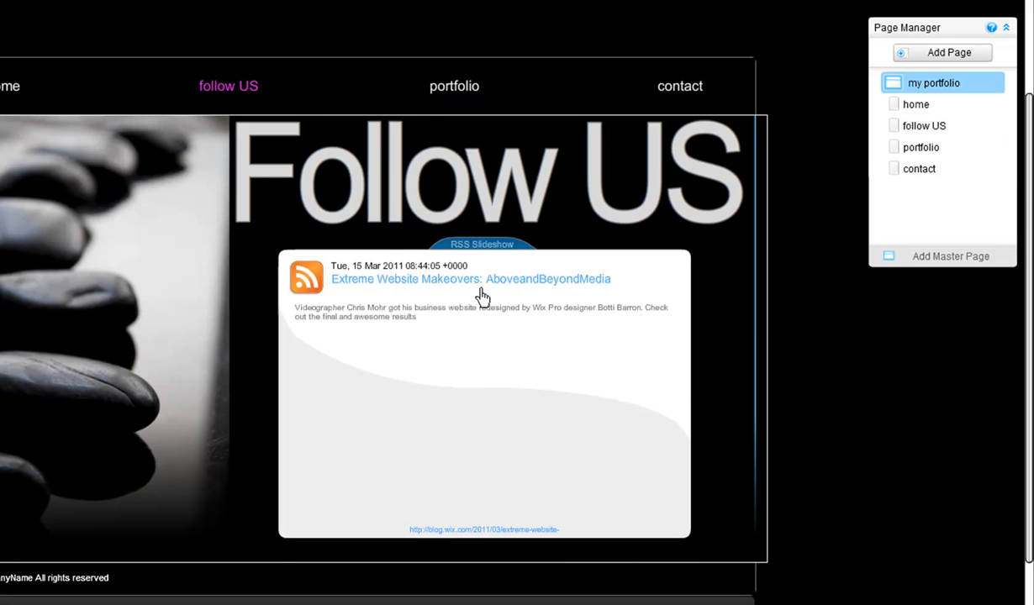
{"action": "mouse_move", "coordinate": [582, 297]}
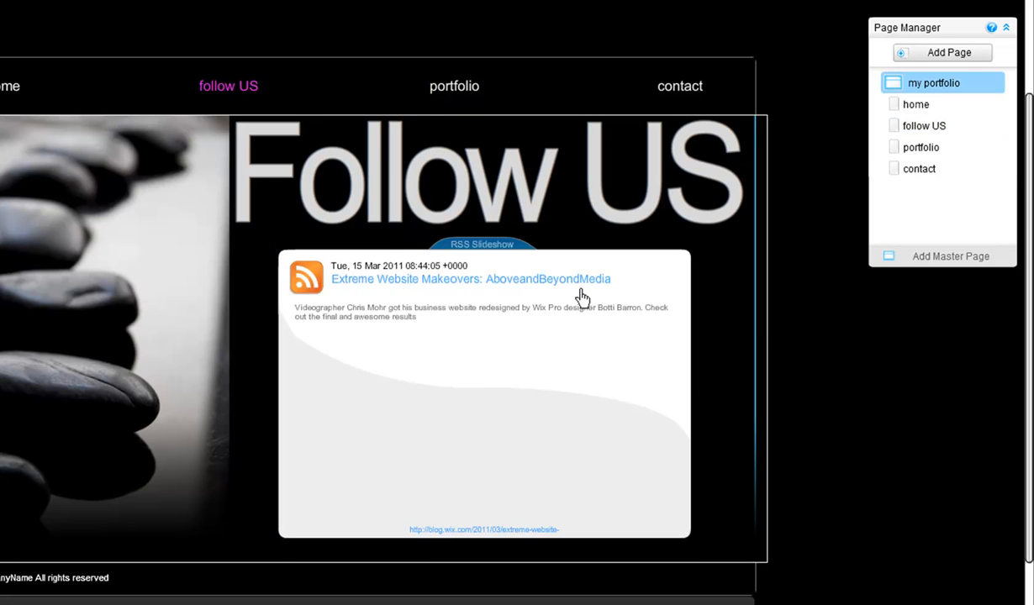
{"action": "mouse_move", "coordinate": [344, 296]}
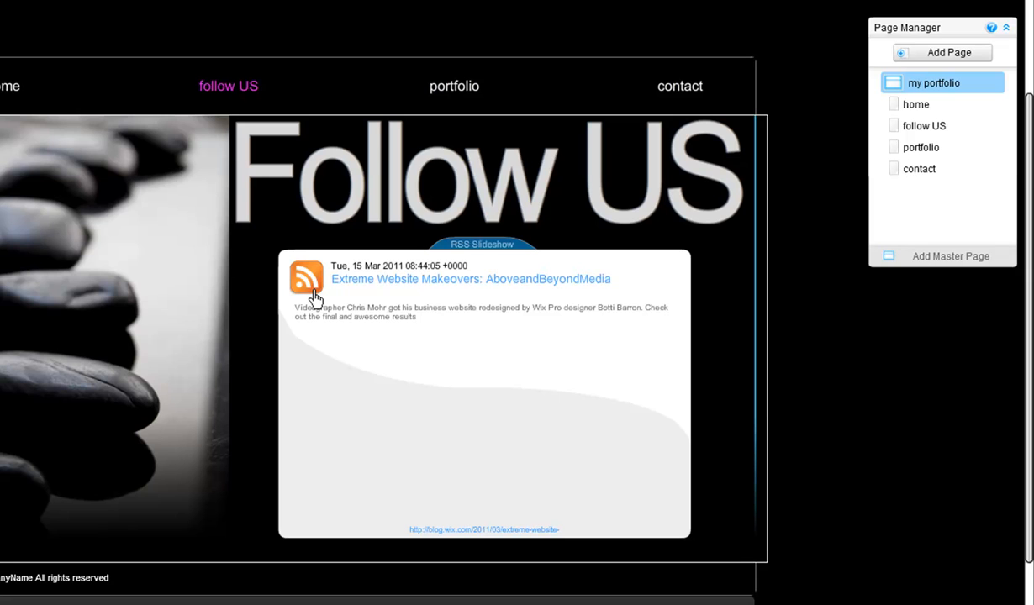
{"action": "mouse_move", "coordinate": [443, 300]}
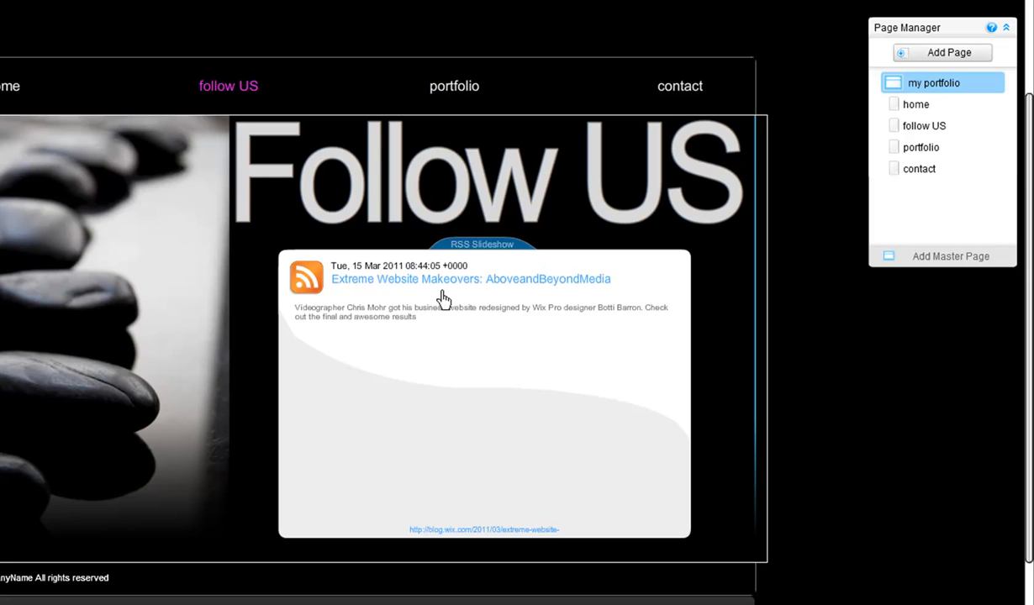
{"action": "mouse_move", "coordinate": [797, 304]}
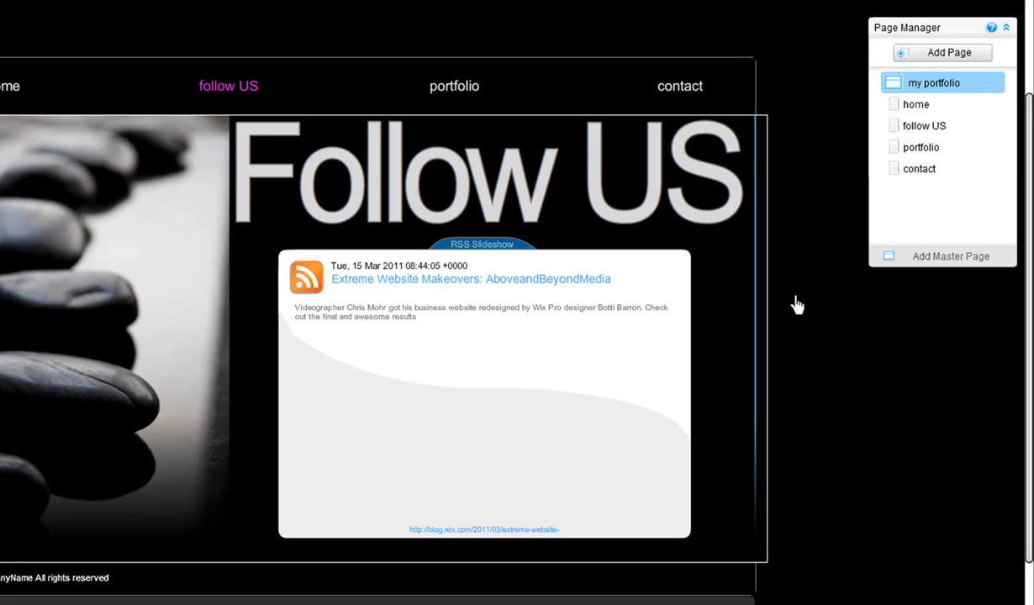
{"action": "mouse_move", "coordinate": [800, 304]}
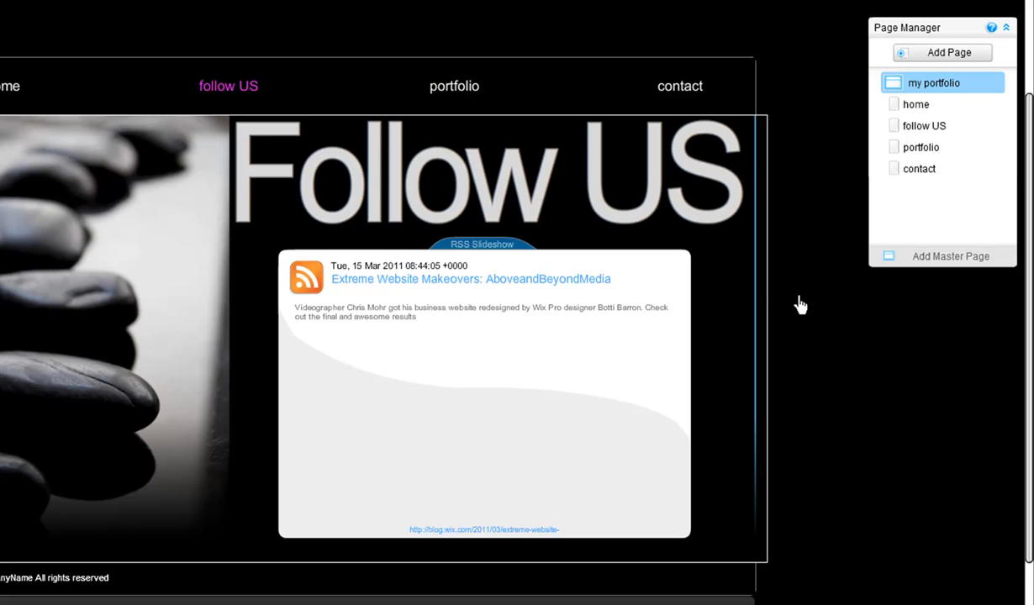
{"action": "mouse_move", "coordinate": [641, 381]}
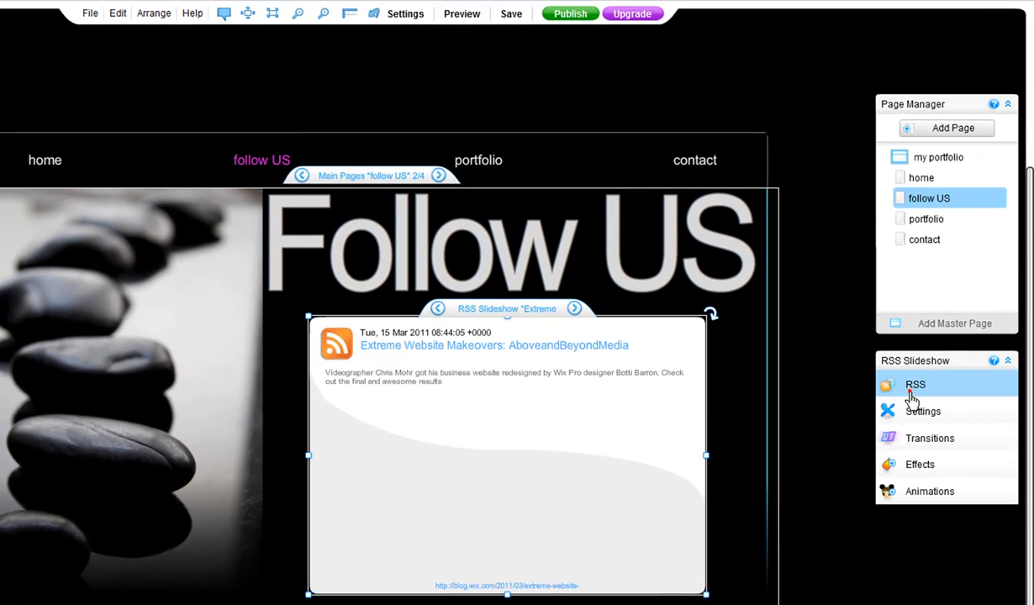
{"action": "left_click", "coordinate": [914, 384]}
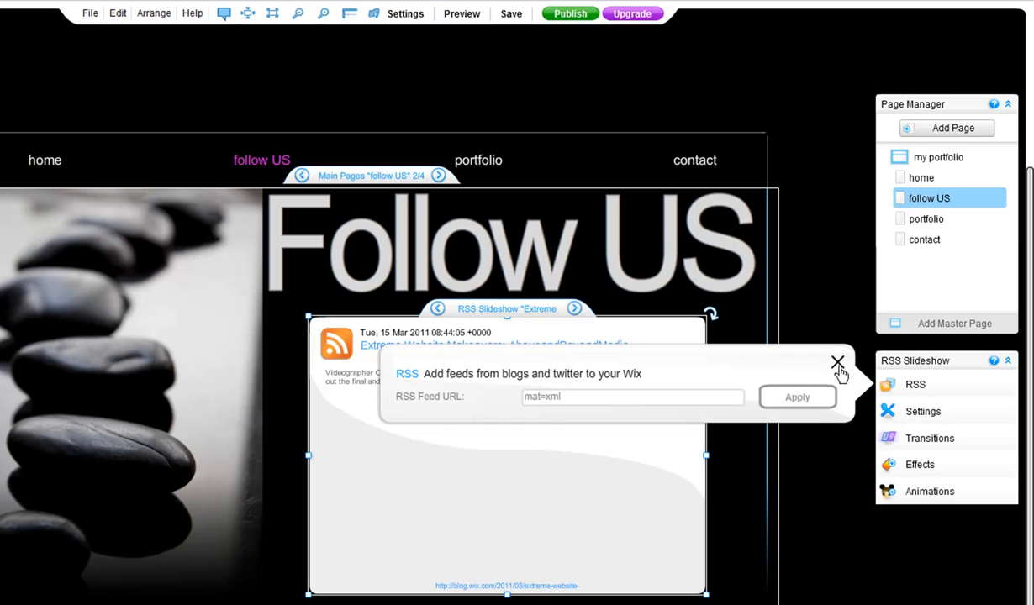
{"action": "left_click", "coordinate": [837, 362]}
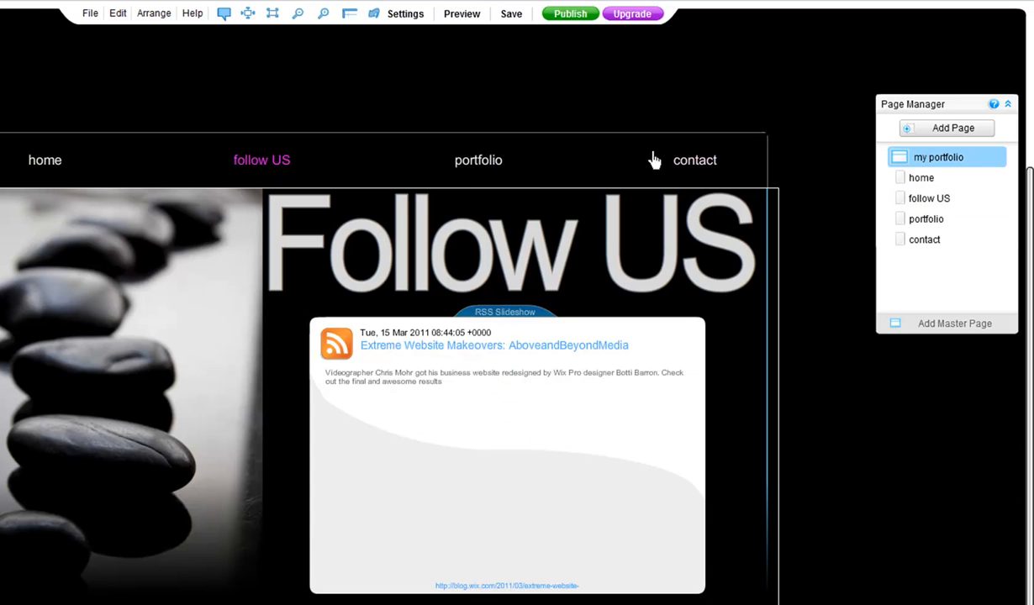